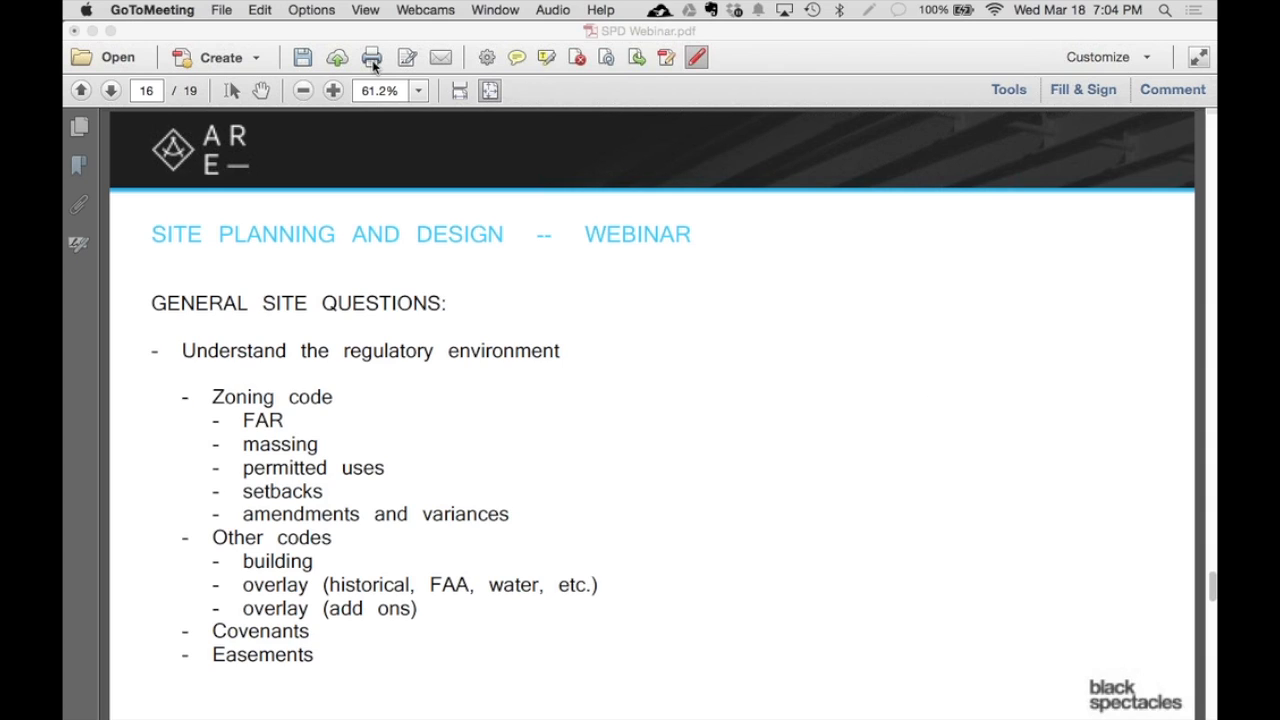
mouse_move(735, 183)
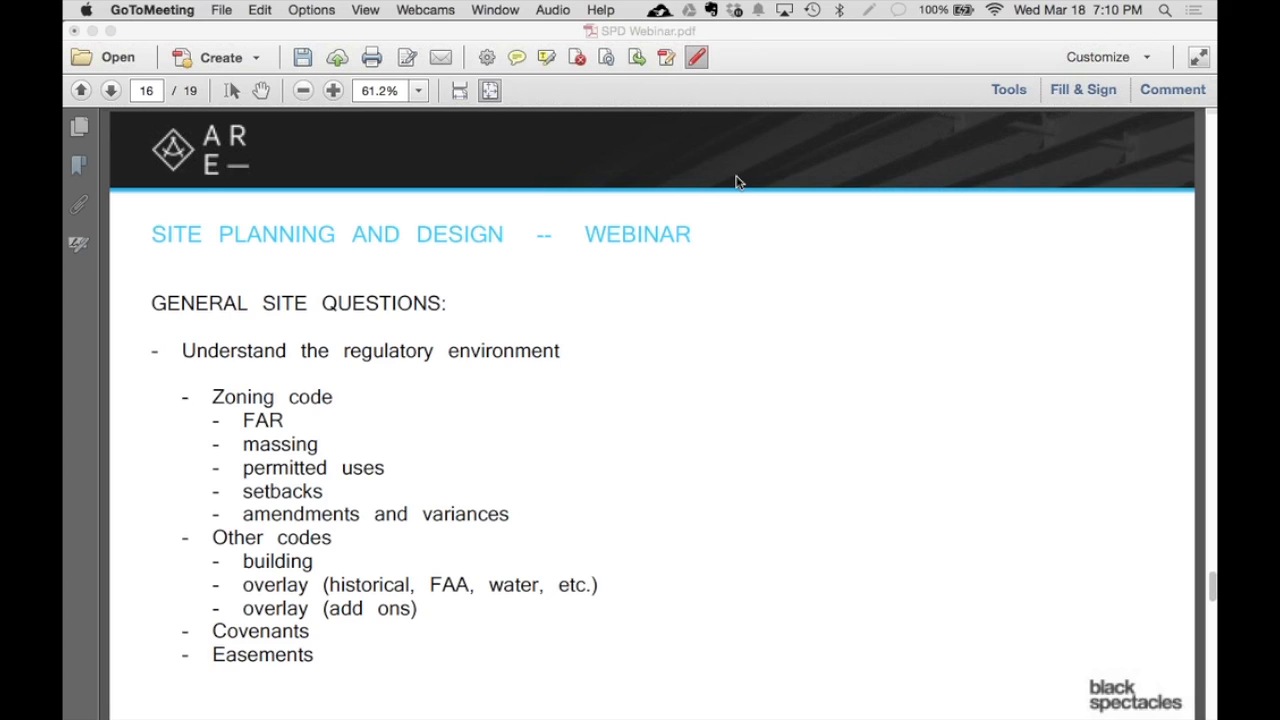
mouse_move(755, 178)
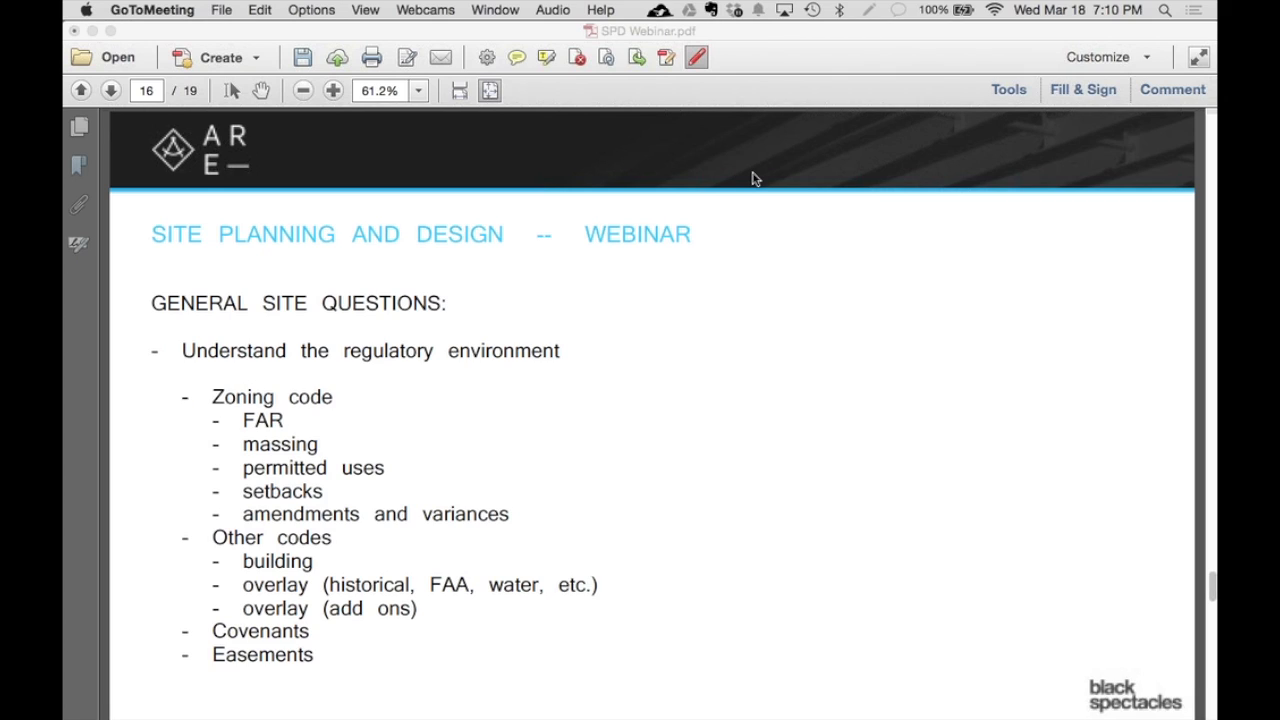